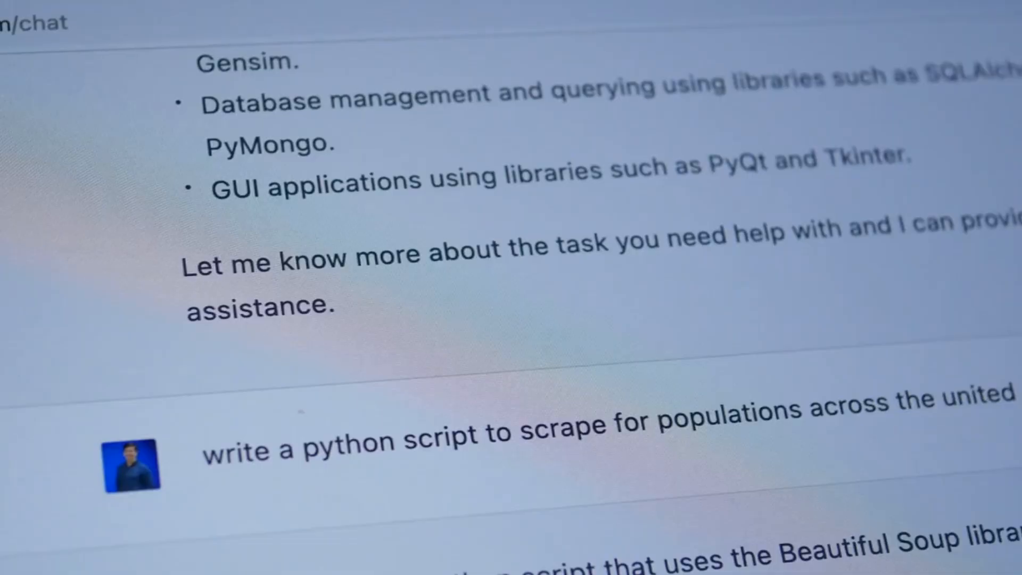
{"action": "scroll", "scroll_direction": "down", "scroll_amount": 3}
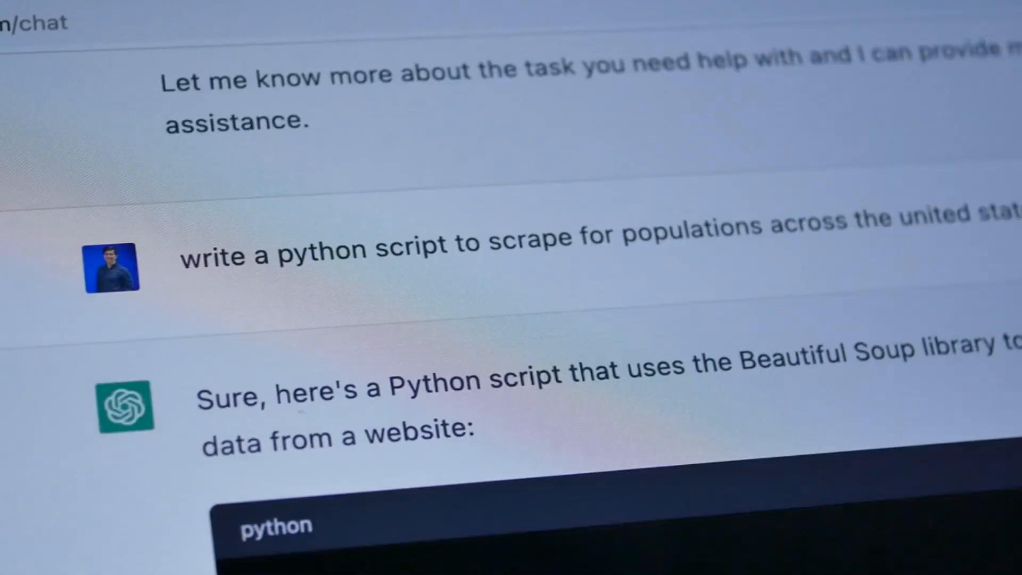